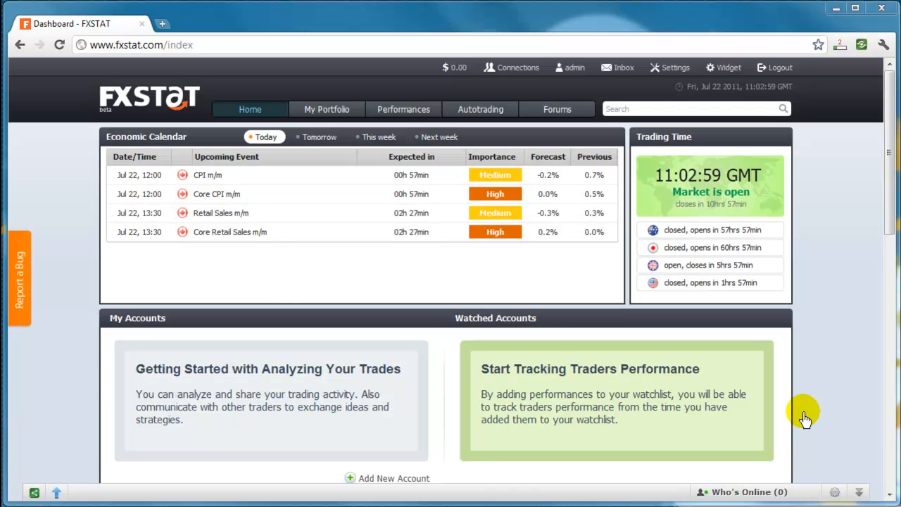
Show the Autotrading page listing the five pay-as-you-go accounts and their status.
{"action": "left_click", "coordinate": [480, 109]}
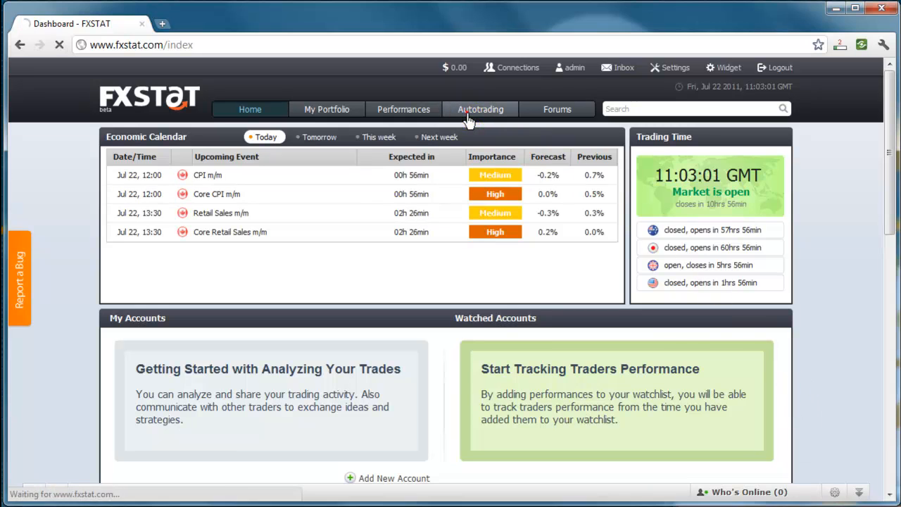
{"action": "left_click", "coordinate": [481, 109]}
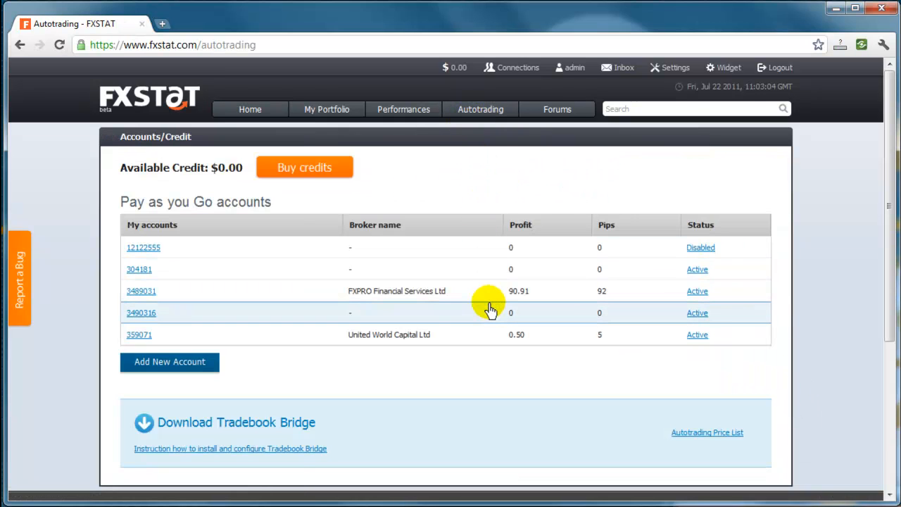
{"action": "mouse_move", "coordinate": [359, 150]}
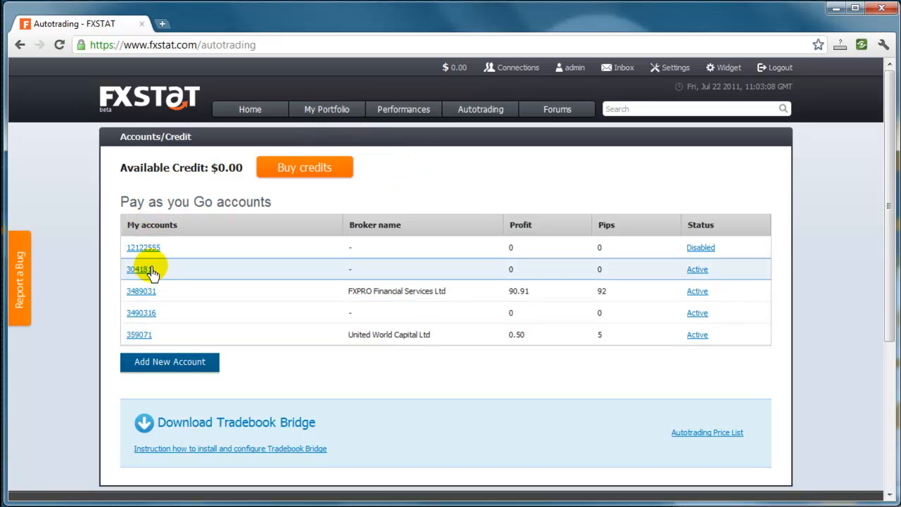
{"action": "mouse_move", "coordinate": [139, 334]}
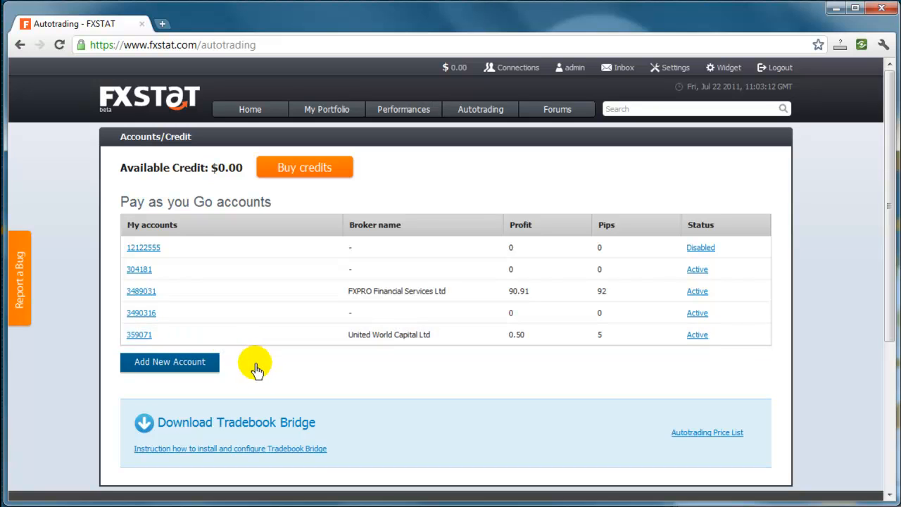
{"action": "mouse_move", "coordinate": [141, 312]}
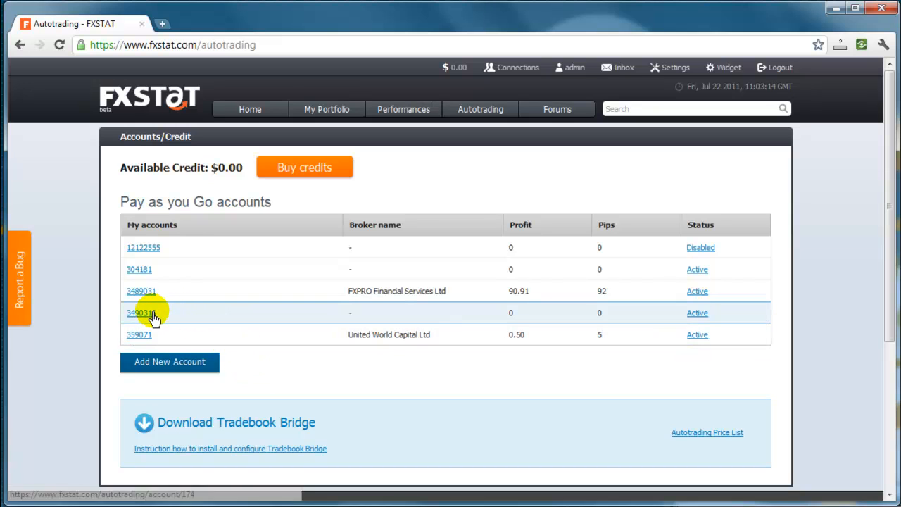
{"action": "left_click", "coordinate": [141, 313]}
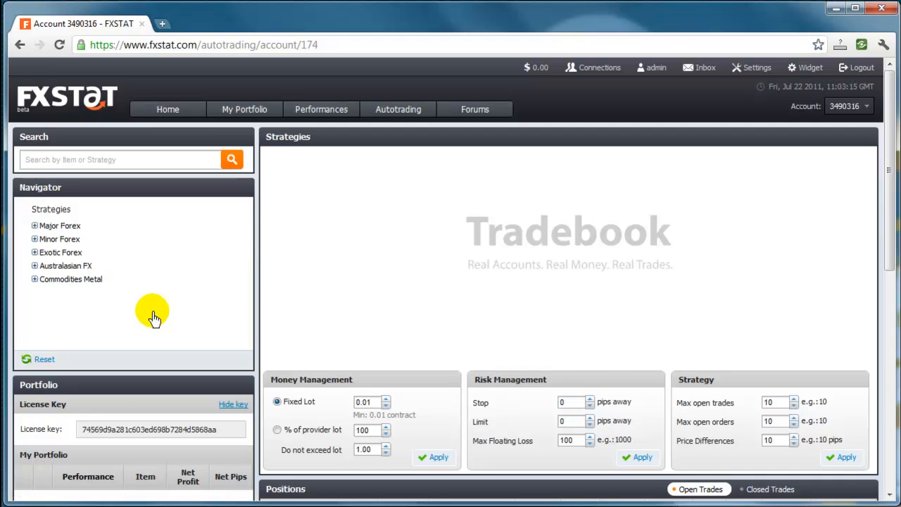
{"action": "scroll", "scroll_direction": "down", "scroll_amount": 3}
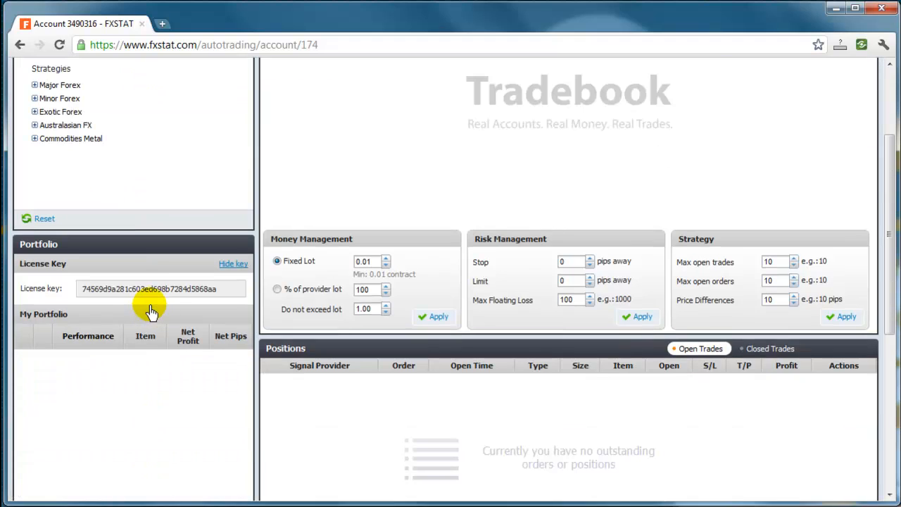
{"action": "mouse_move", "coordinate": [59, 253]}
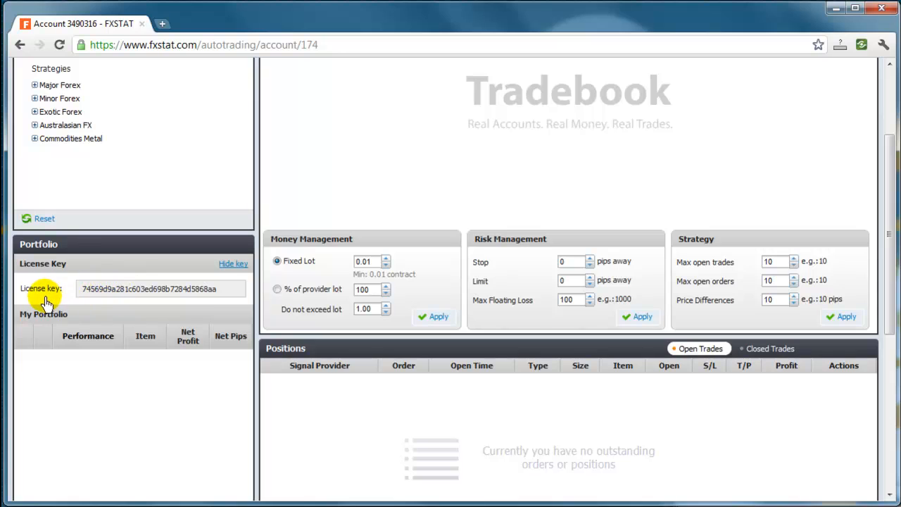
{"action": "mouse_move", "coordinate": [74, 324]}
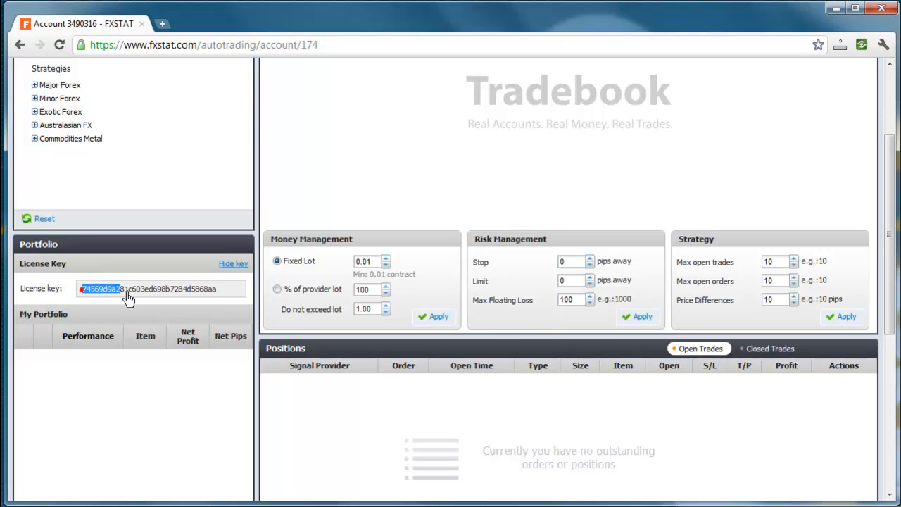
{"action": "right_click", "coordinate": [147, 288]}
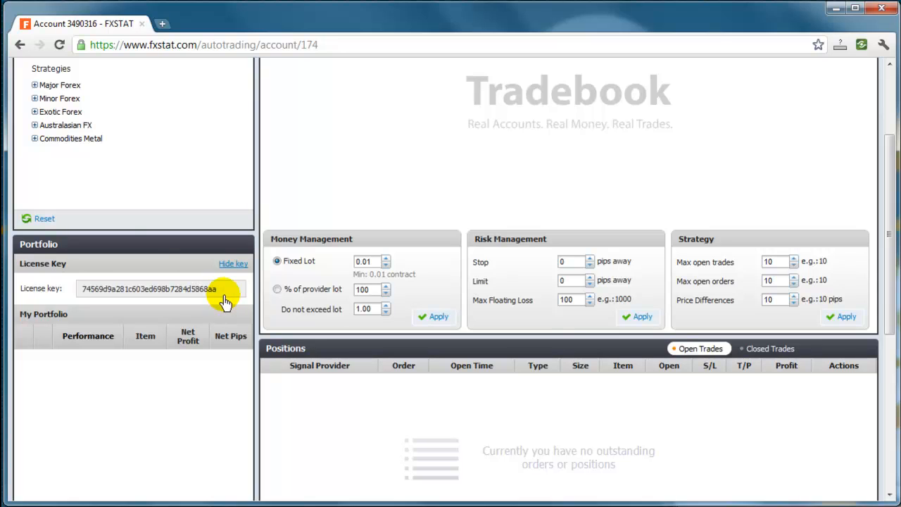
{"action": "mouse_move", "coordinate": [393, 190]}
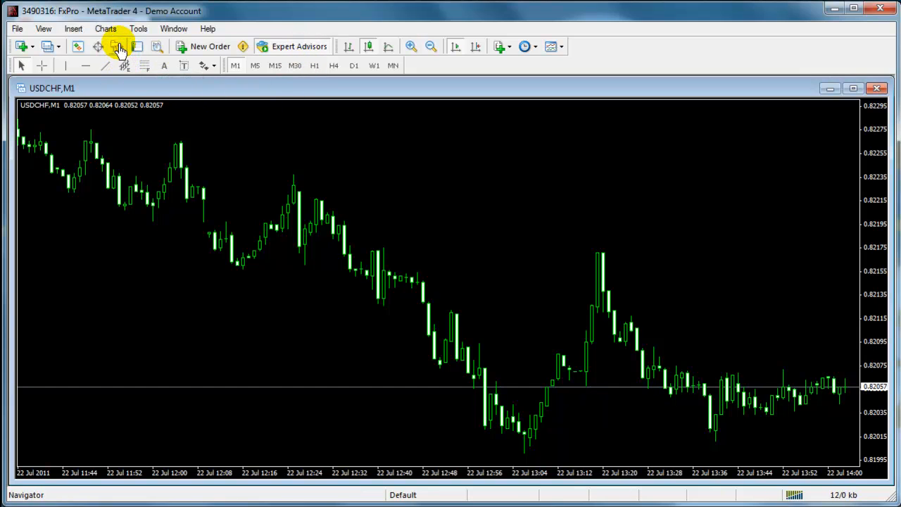
Attach FxStatTradebook from the Navigator's Expert Advisors to the USDCHF chart.
{"action": "left_click", "coordinate": [114, 45]}
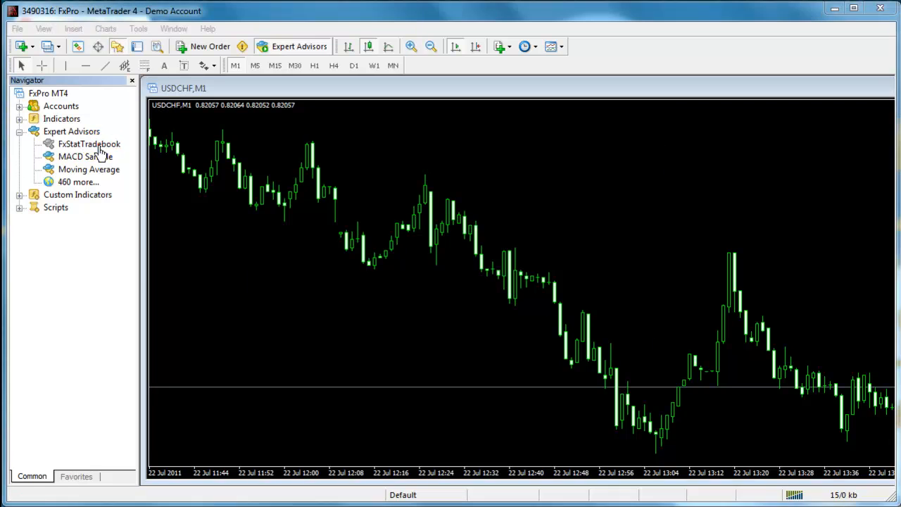
{"action": "double_click", "coordinate": [88, 143]}
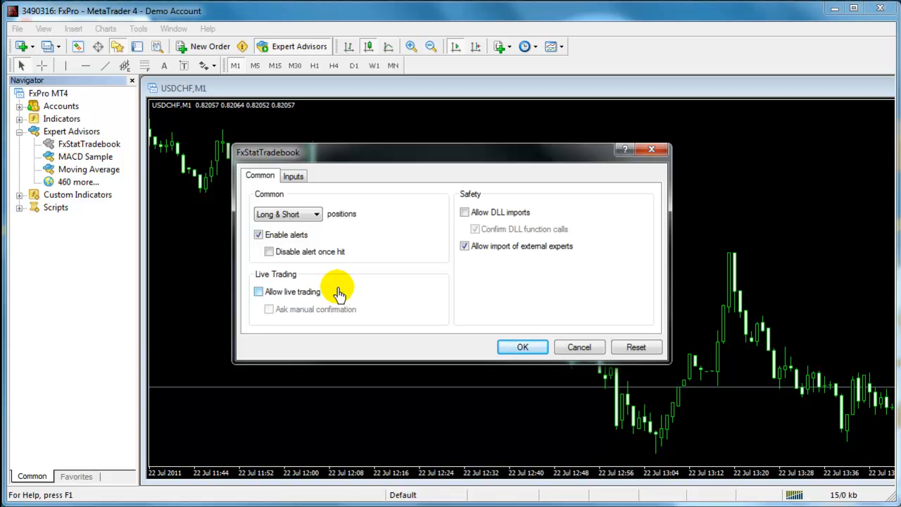
Allow live trading and DLL imports, and turn off DLL call confirmation.
{"action": "left_click", "coordinate": [259, 291]}
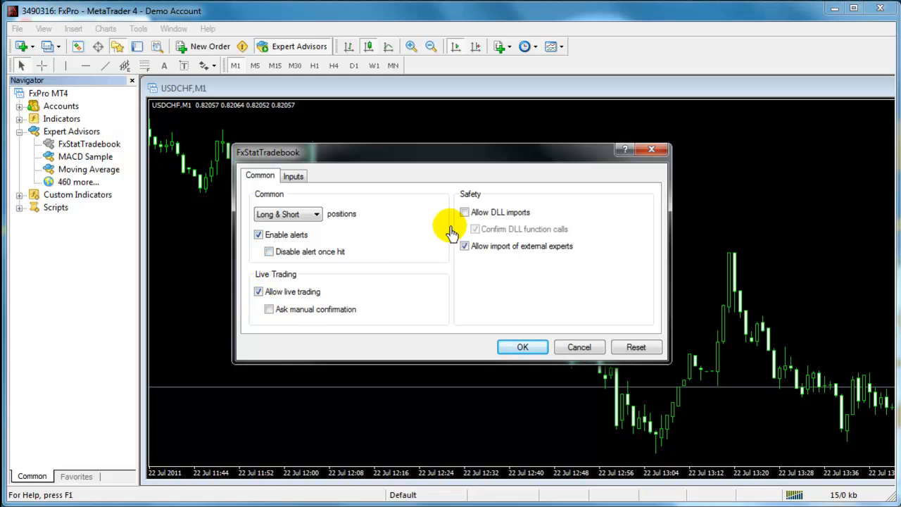
{"action": "left_click", "coordinate": [465, 212]}
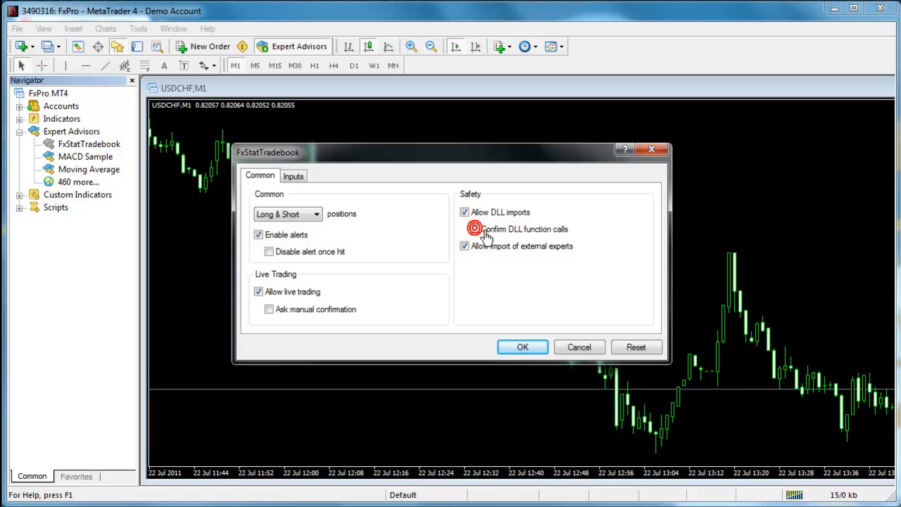
{"action": "left_click", "coordinate": [465, 229]}
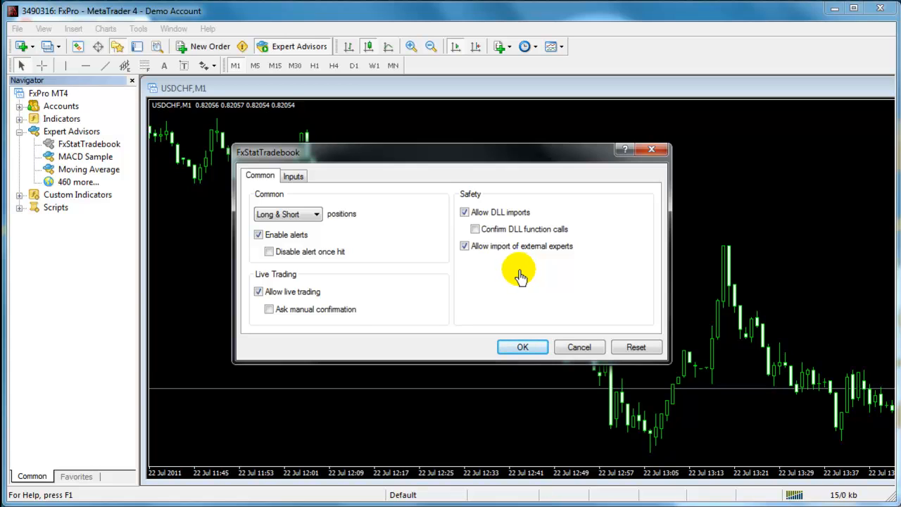
{"action": "mouse_move", "coordinate": [457, 266]}
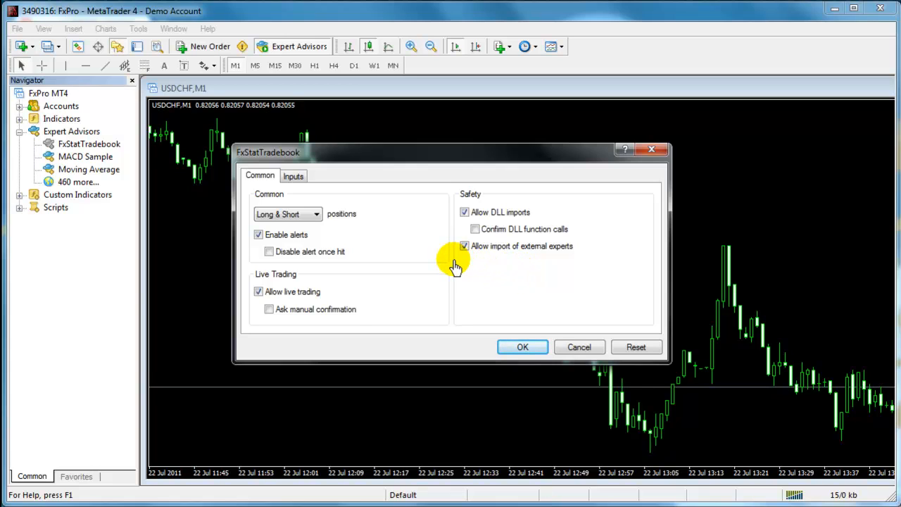
{"action": "left_click", "coordinate": [293, 175]}
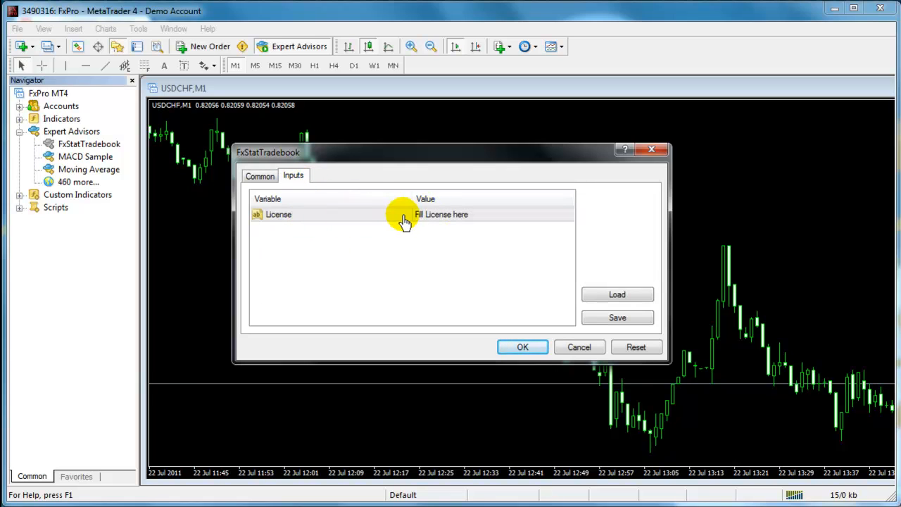
{"action": "left_click", "coordinate": [442, 214]}
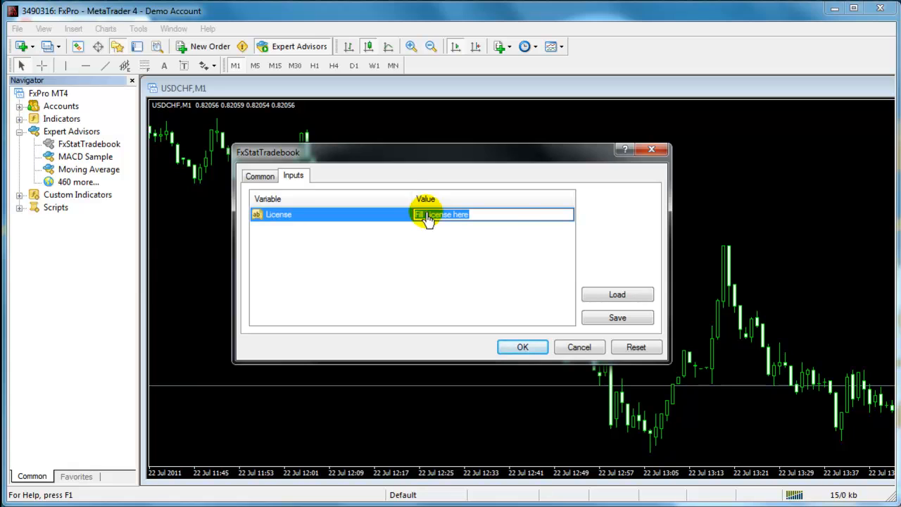
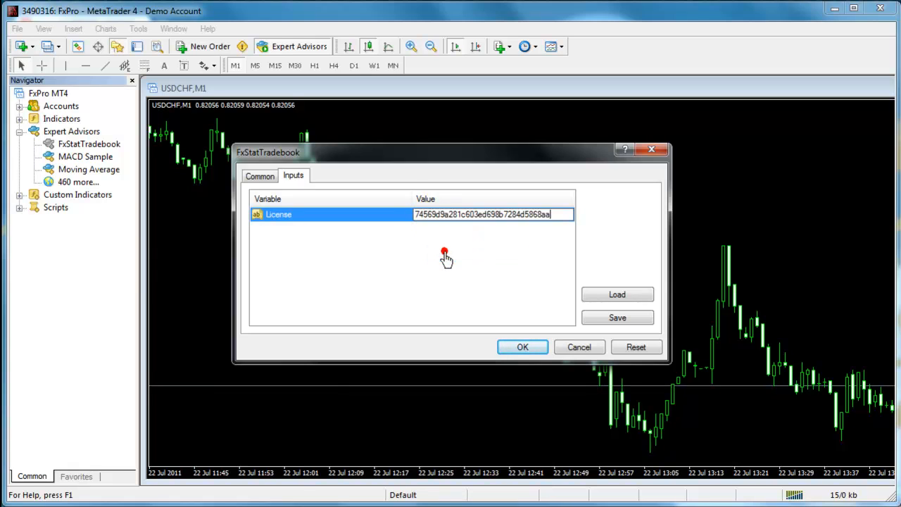
{"action": "left_click", "coordinate": [444, 252]}
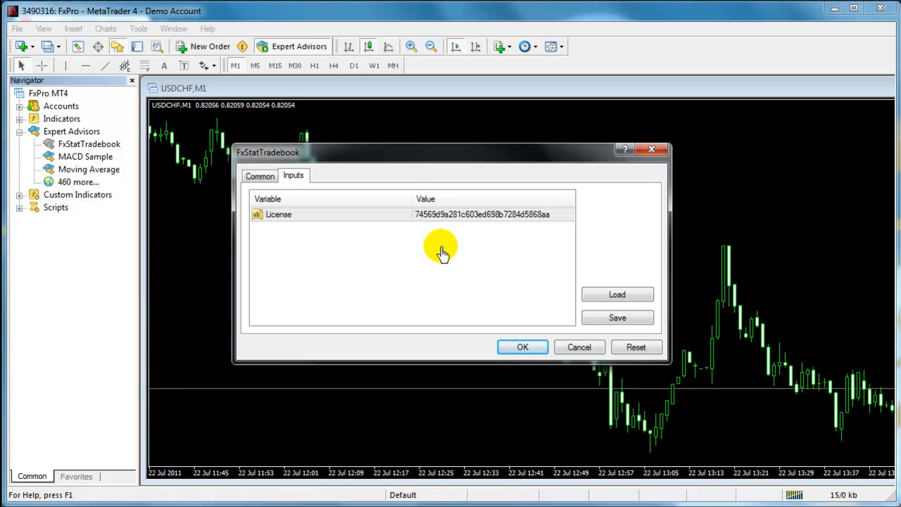
{"action": "mouse_move", "coordinate": [478, 323]}
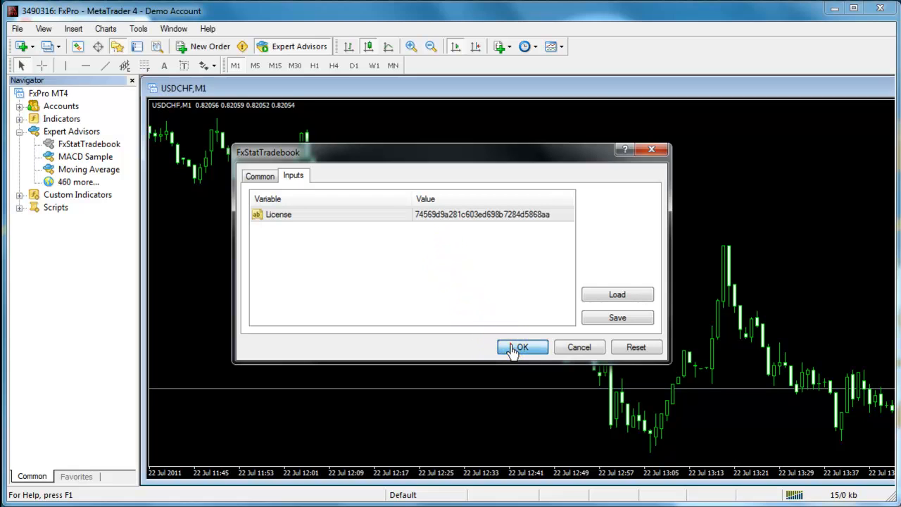
{"action": "left_click", "coordinate": [523, 347]}
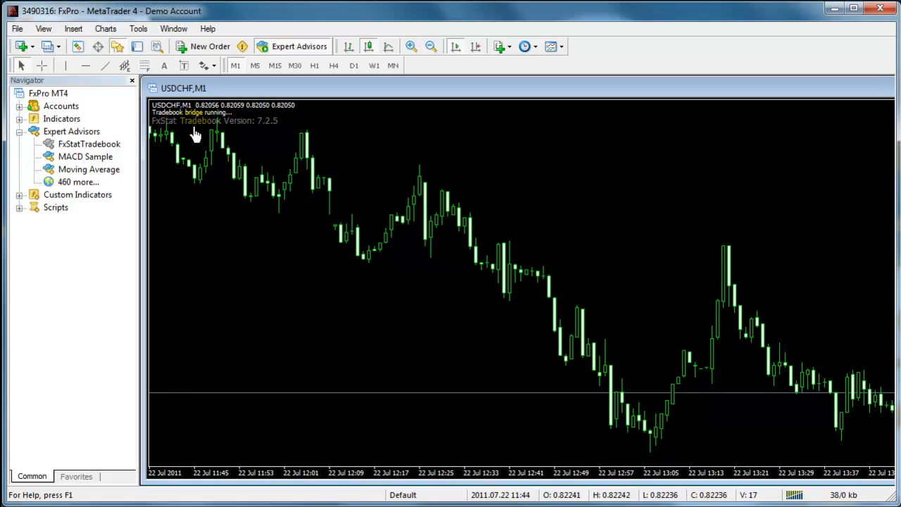
{"action": "mouse_move", "coordinate": [252, 135]}
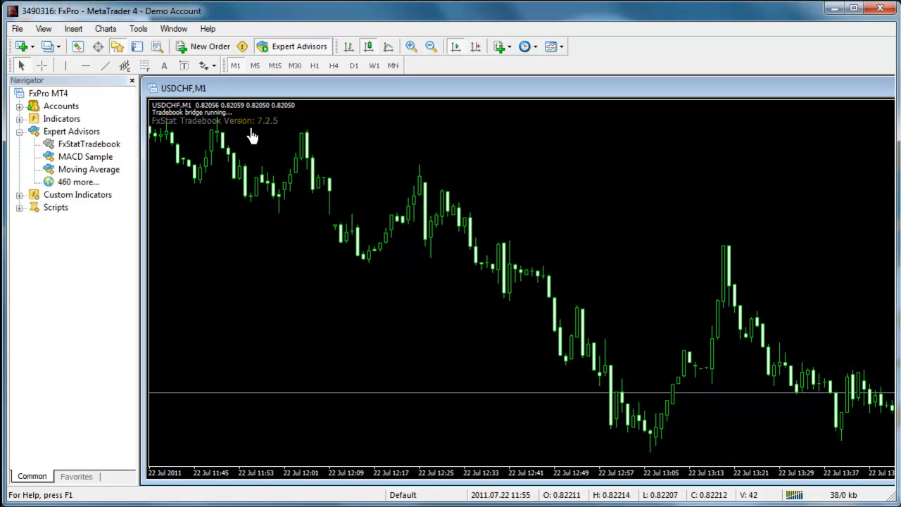